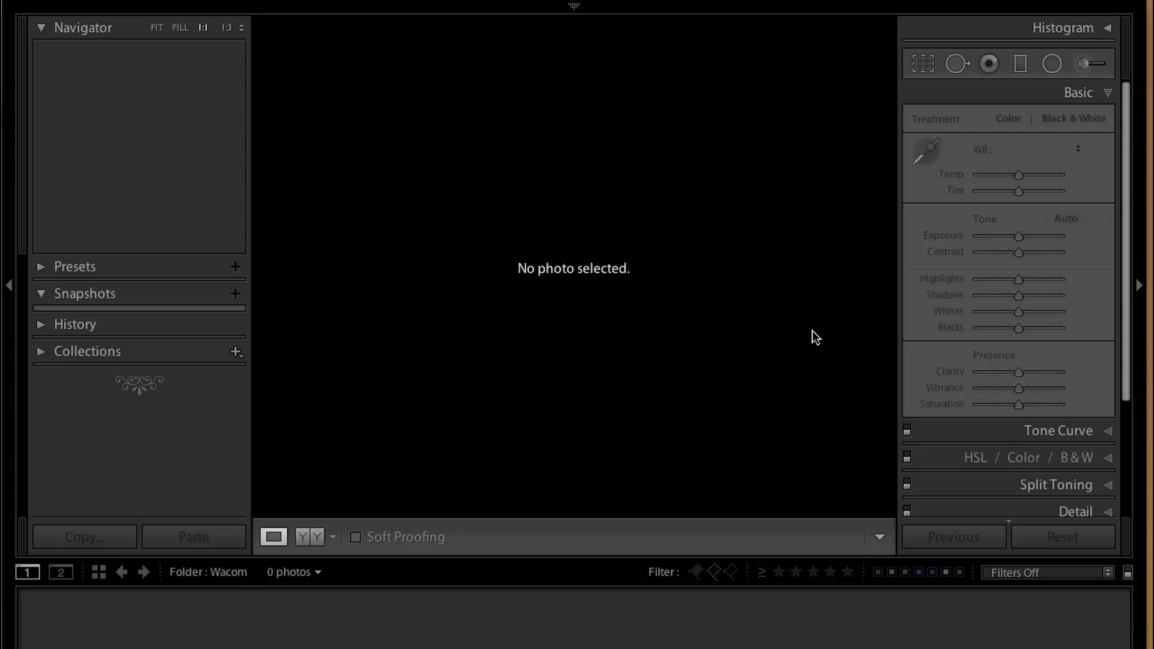
- Import the three practice images from Desktop > Wacom into the catalog
key(Ctrl+Shift+i)
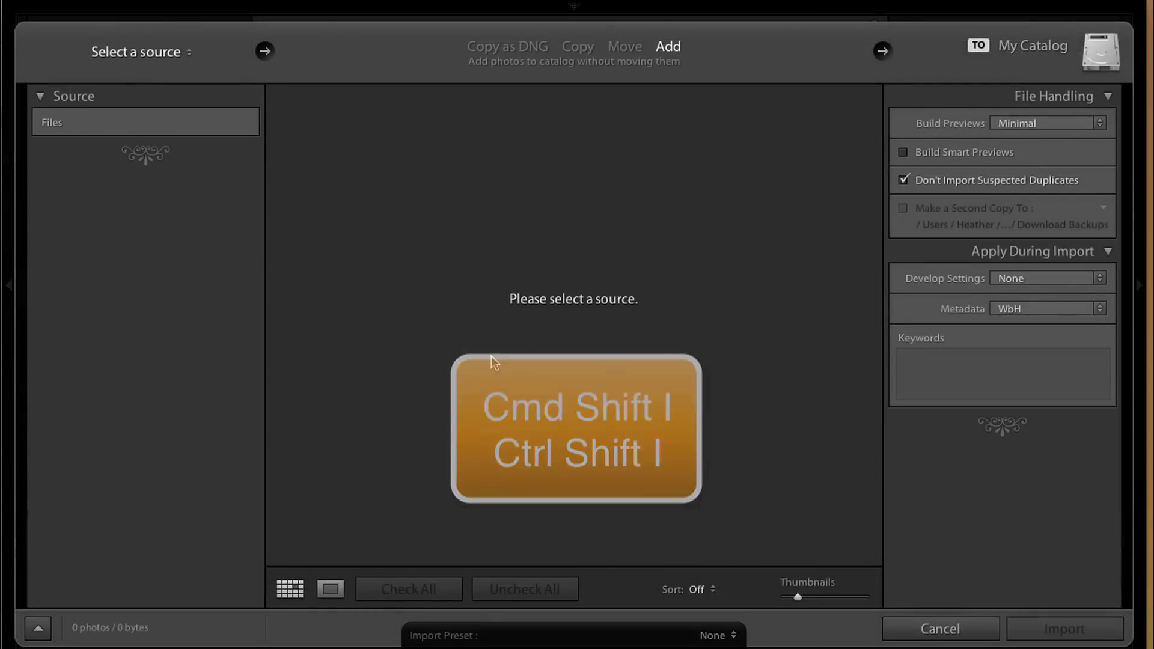
click(116, 510)
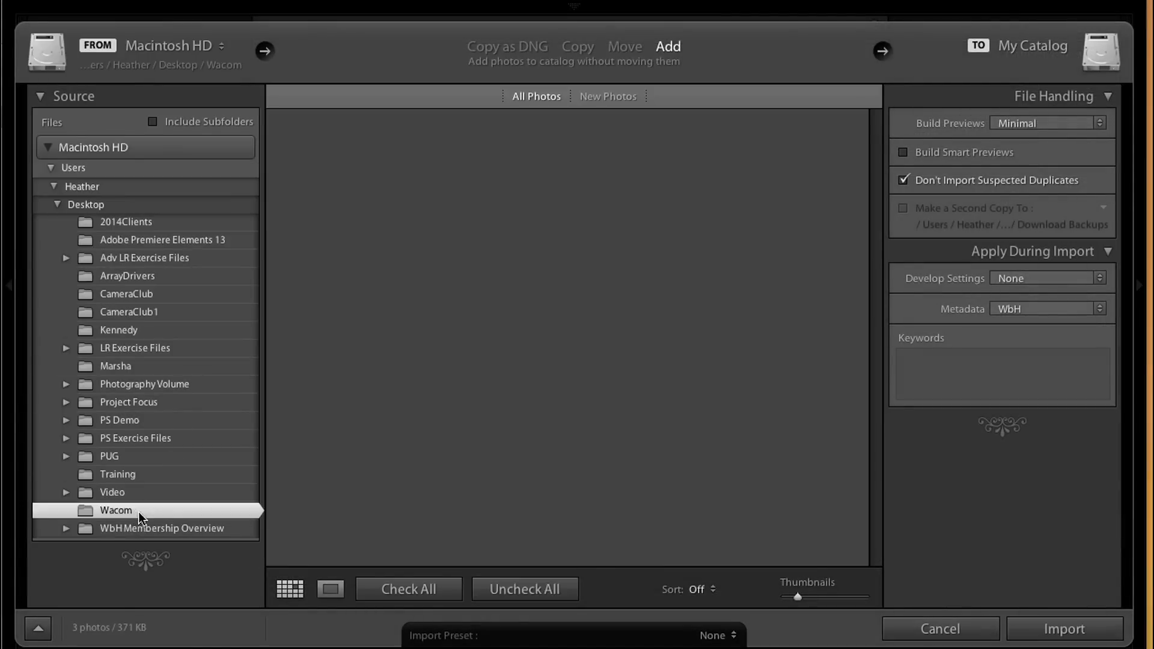
click(116, 510)
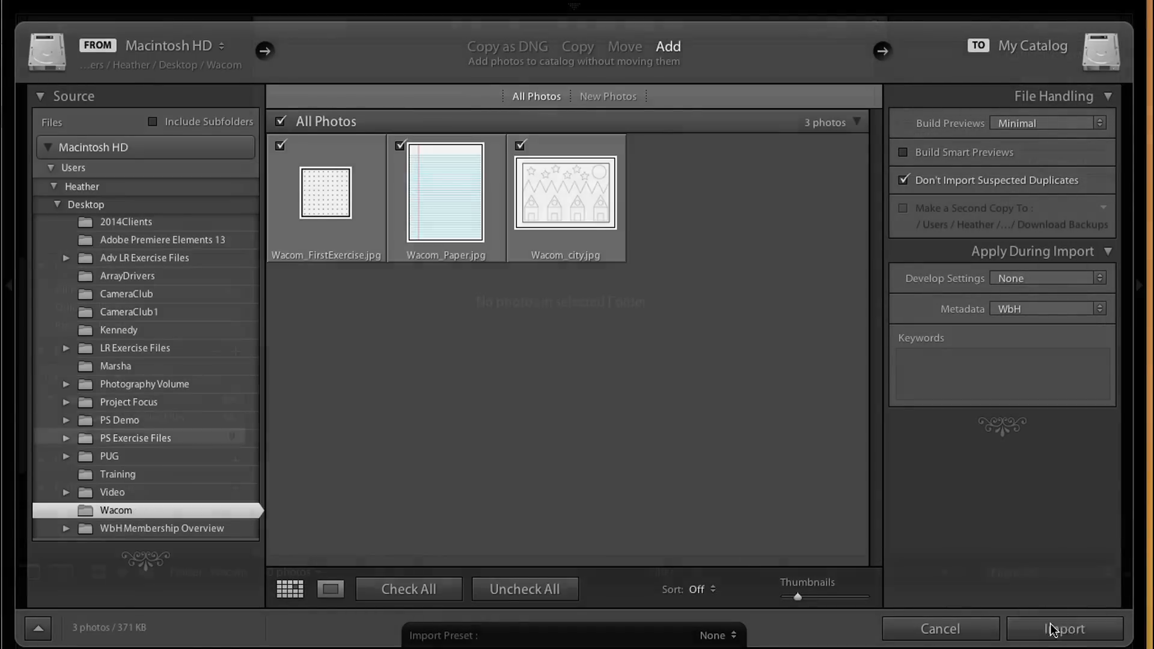
click(1064, 629)
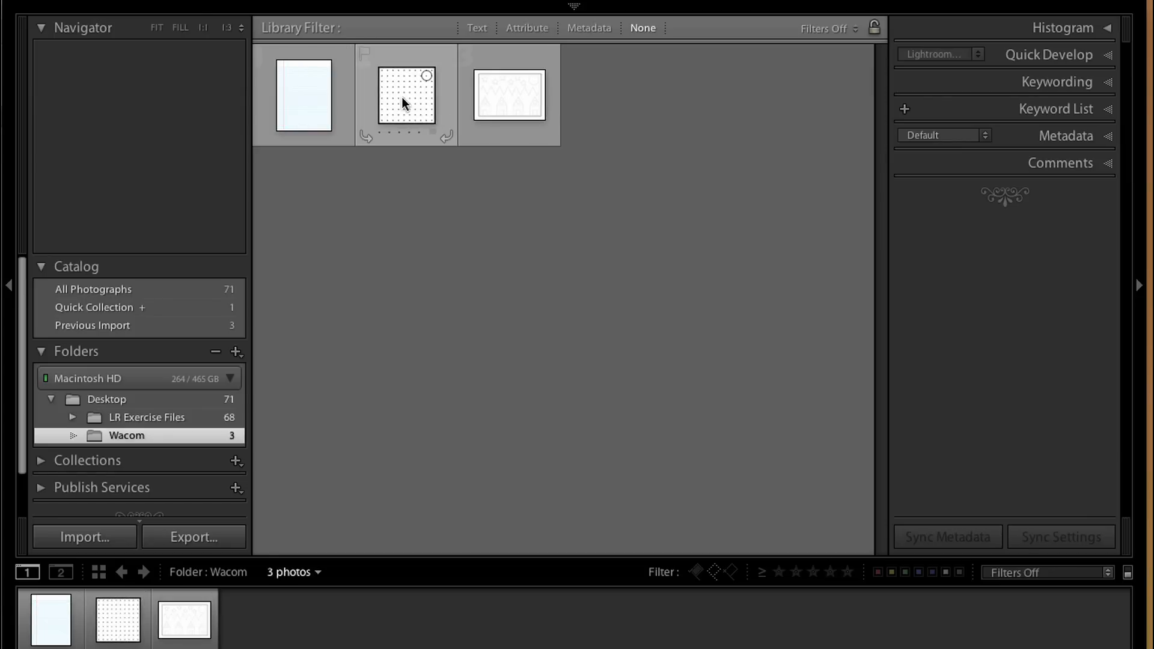
- Open Wacom_FirstExercise.jpg in Develop and activate the Adjustment Brush
click(404, 96)
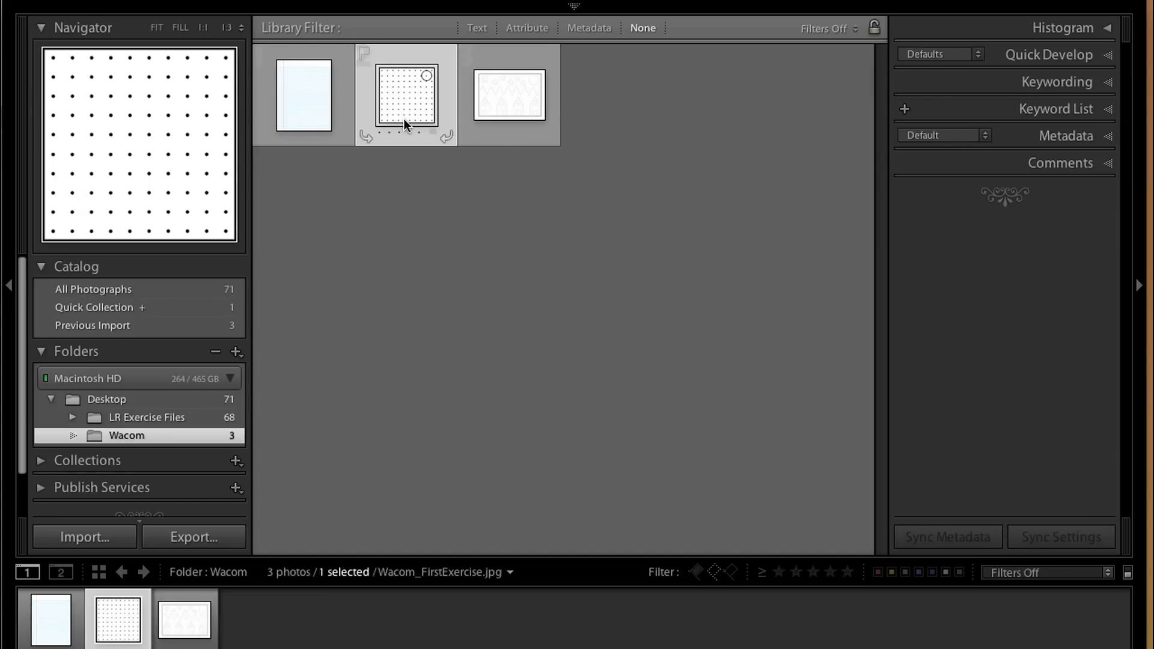
key(d)
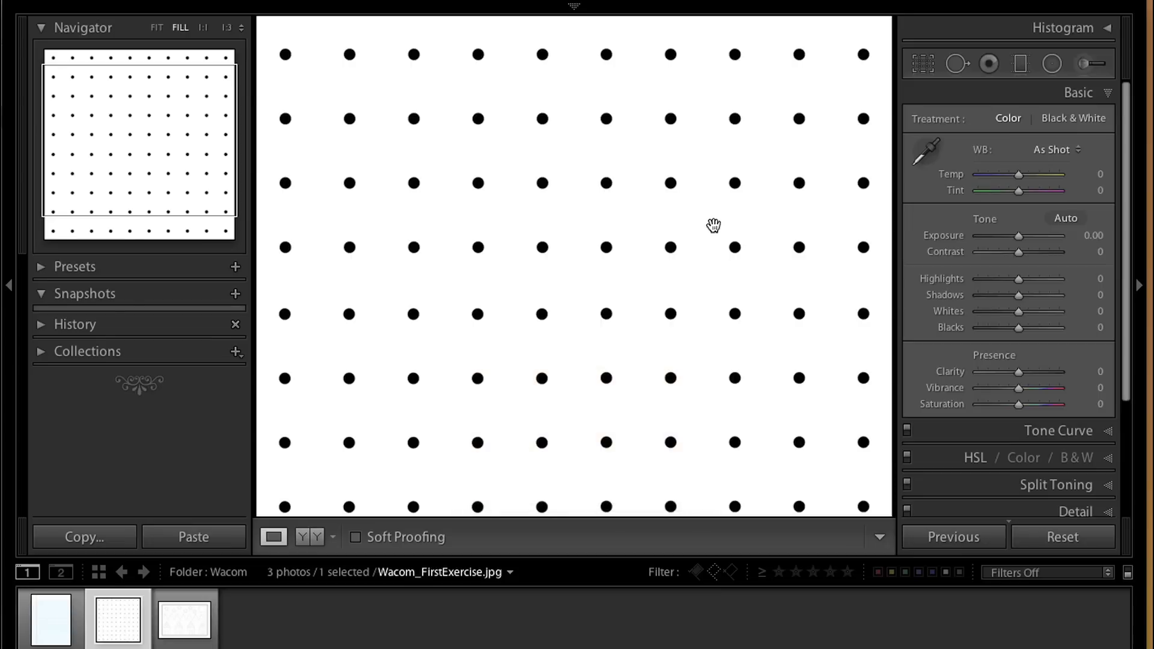
mouse_move(711, 226)
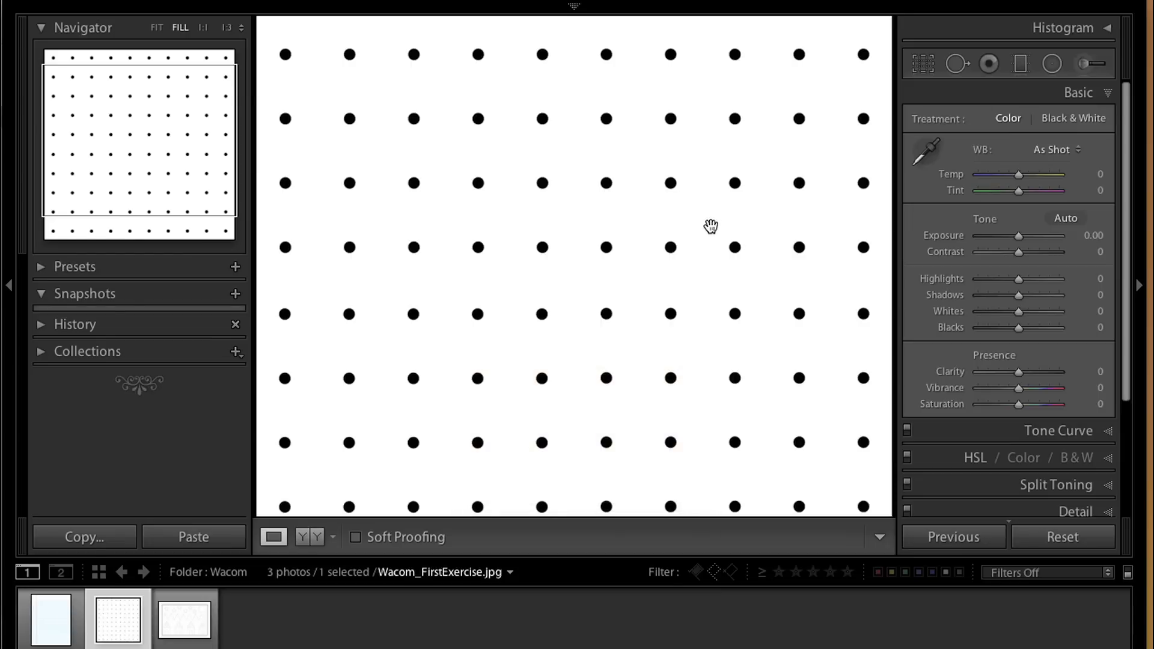
key(k)
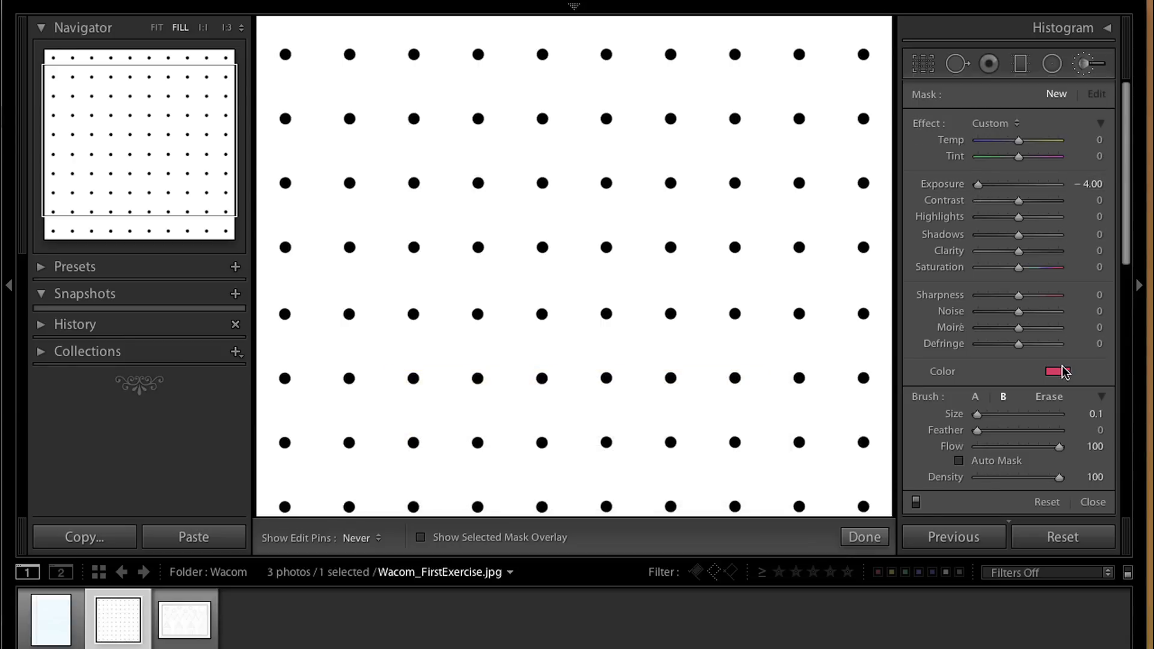
- Set the brush colour to pink and paint lines joining dots into seven squares
click(1058, 371)
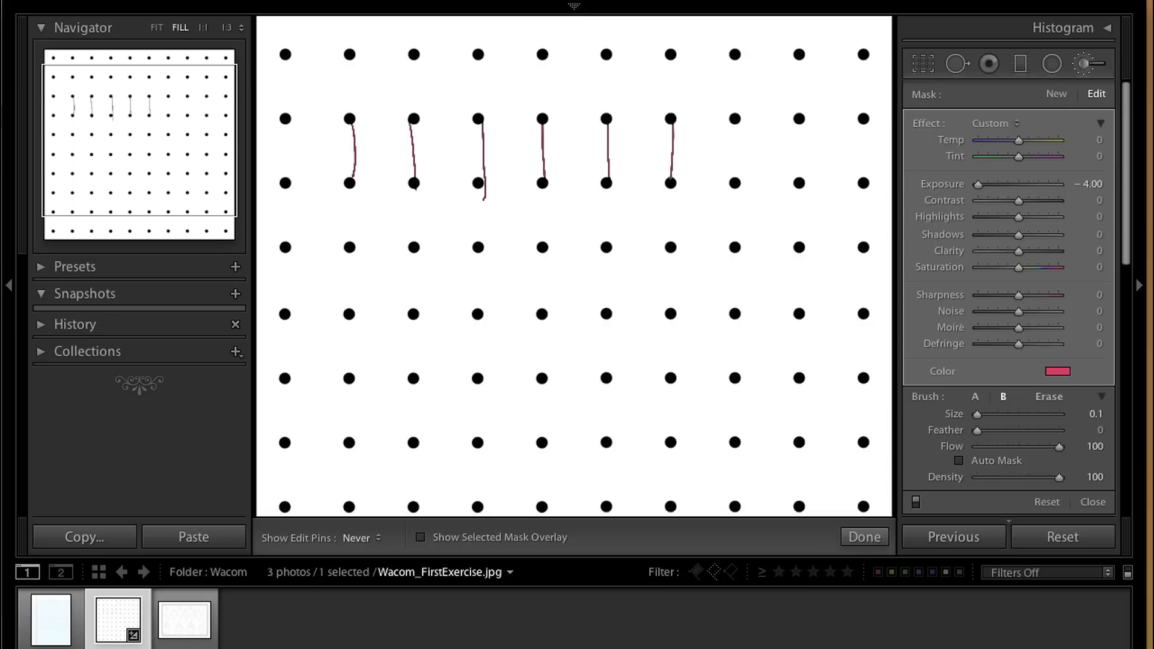
drag(734, 118, 735, 183)
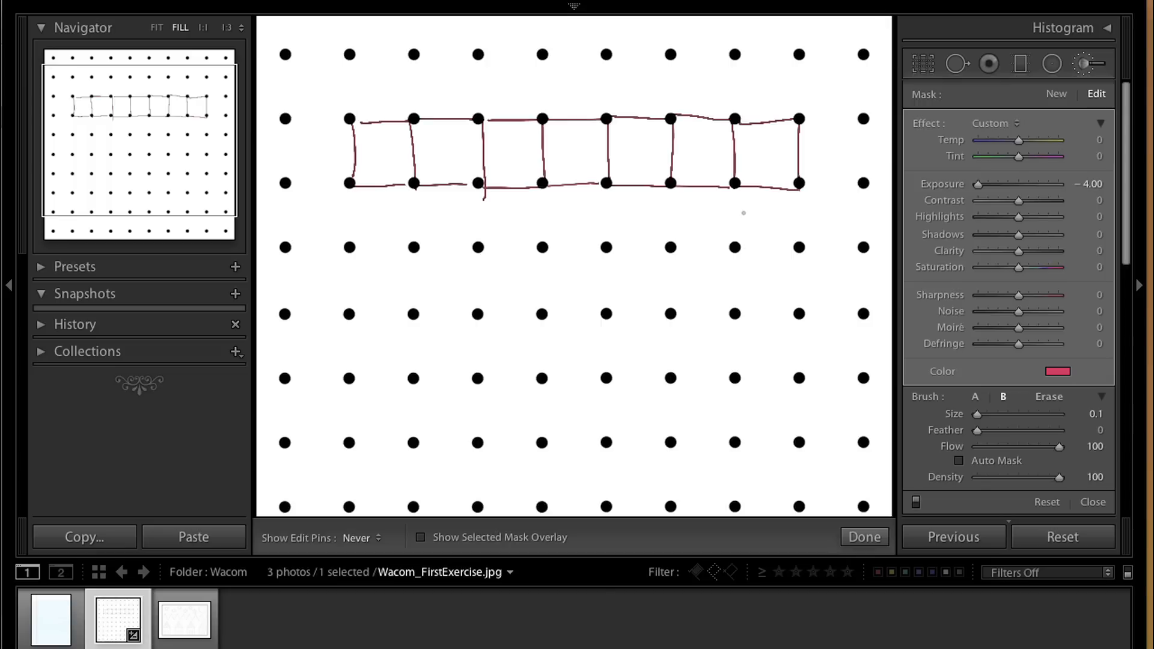
mouse_move(728, 266)
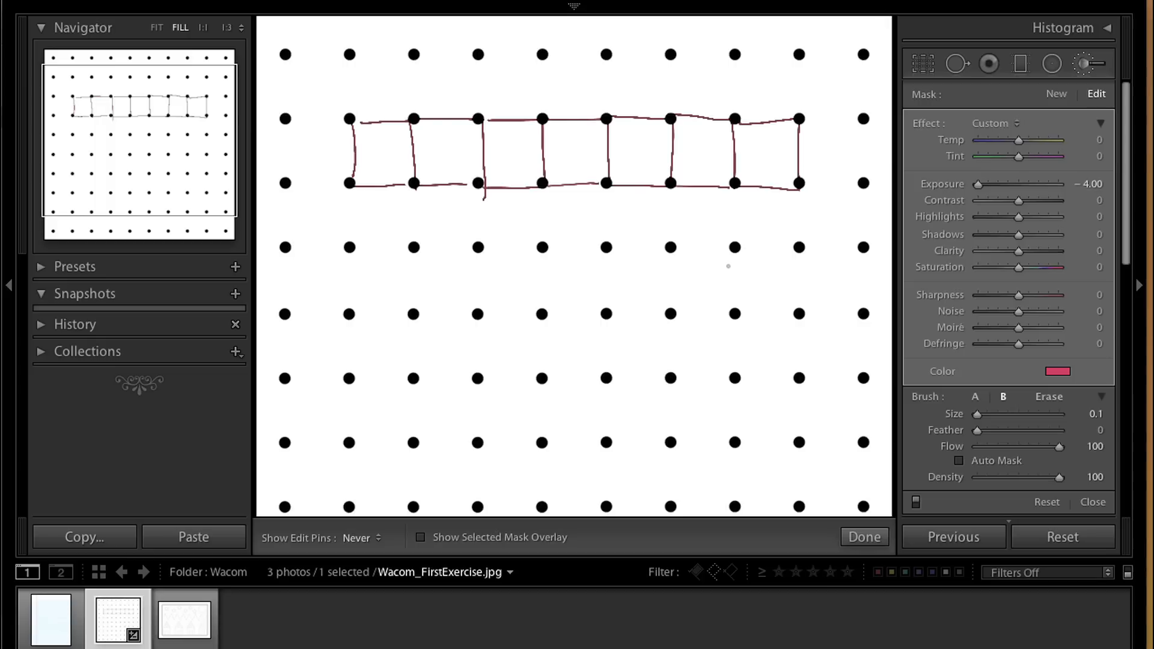
mouse_move(764, 295)
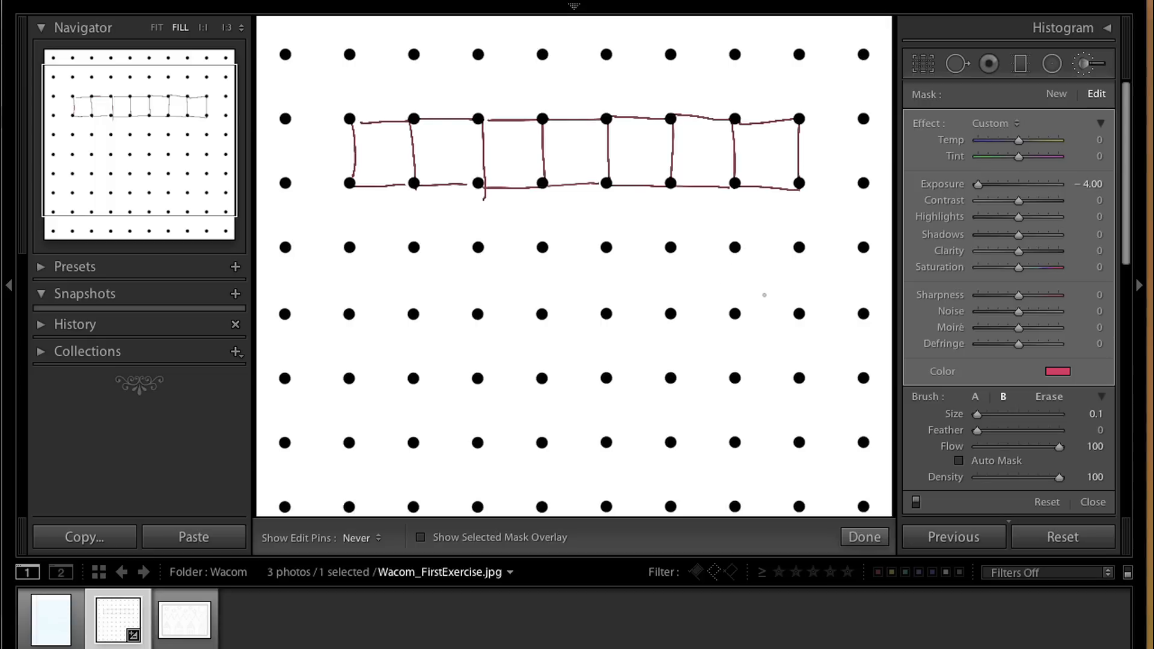
mouse_move(499, 525)
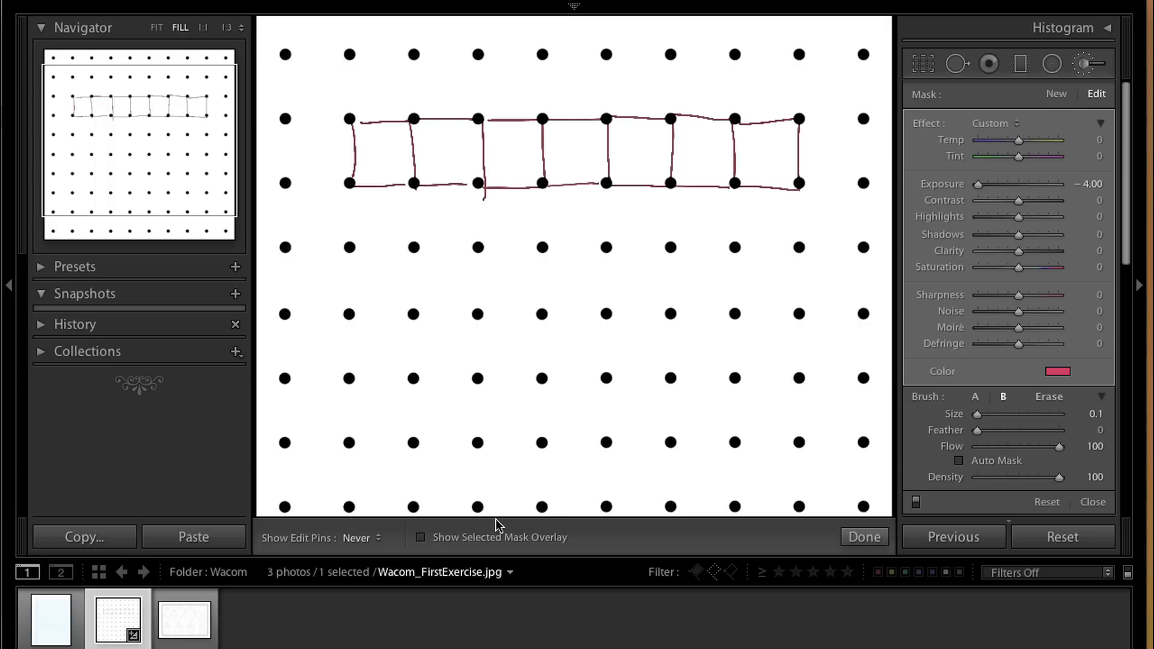
- Switch to Wacom_Paper.jpg and brush the cursive signature 'Heather' across the top lines
click(49, 619)
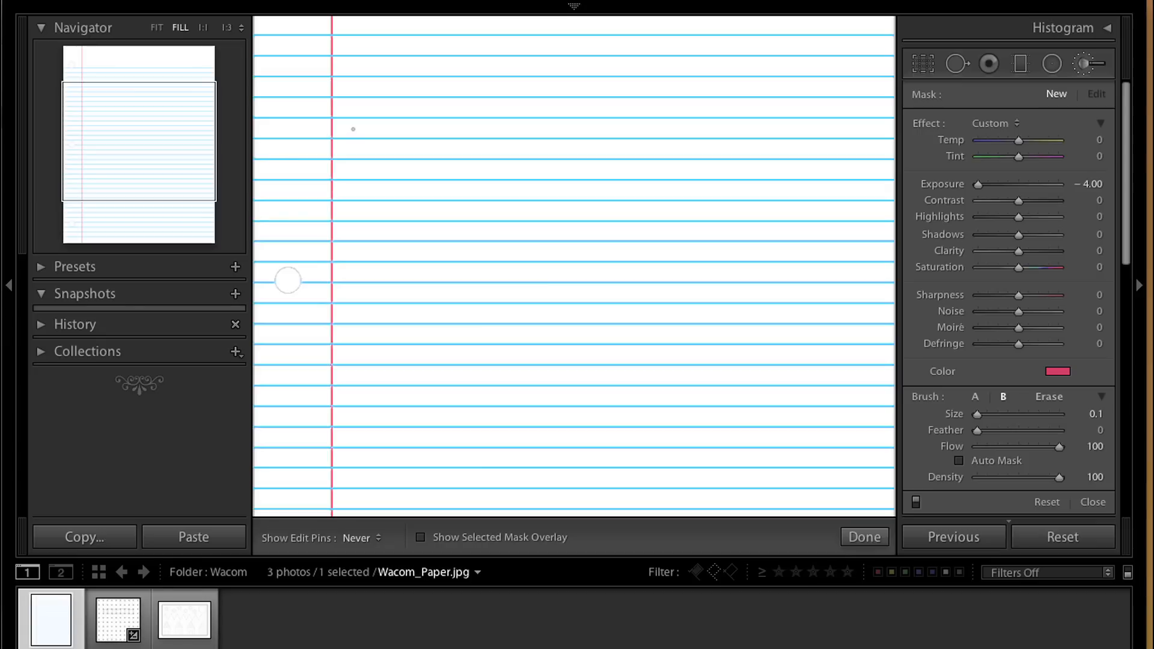
drag(361, 118, 368, 151)
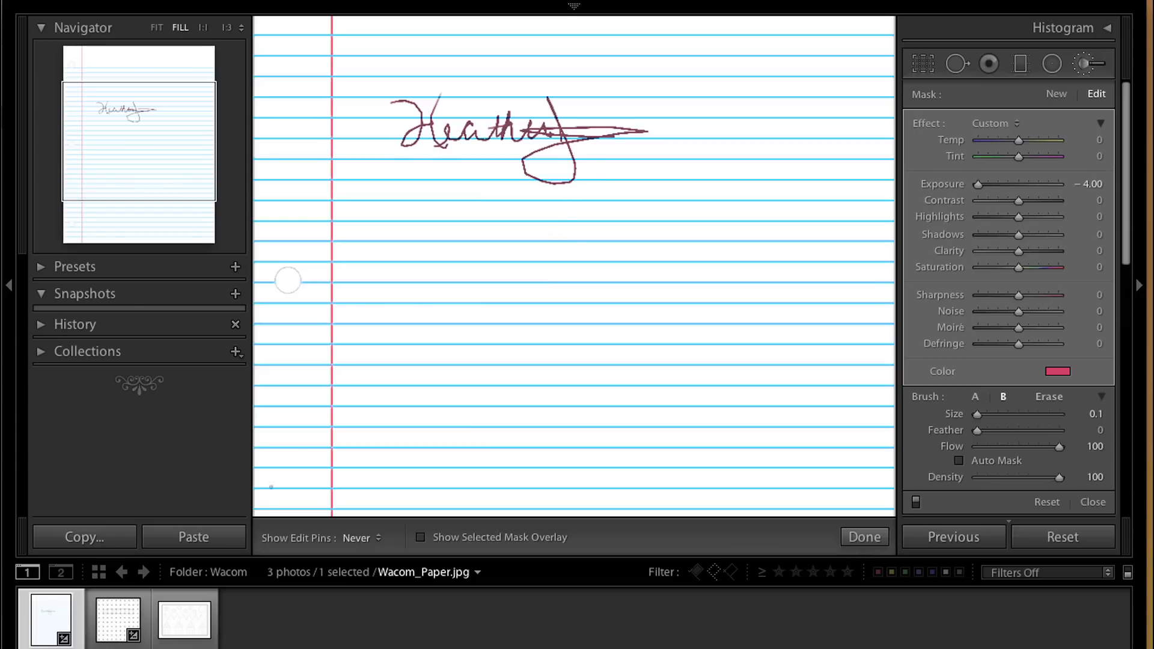
- Load Wacom_city.jpg, the dotted stars, zigzags and houses tracing sheet
click(184, 618)
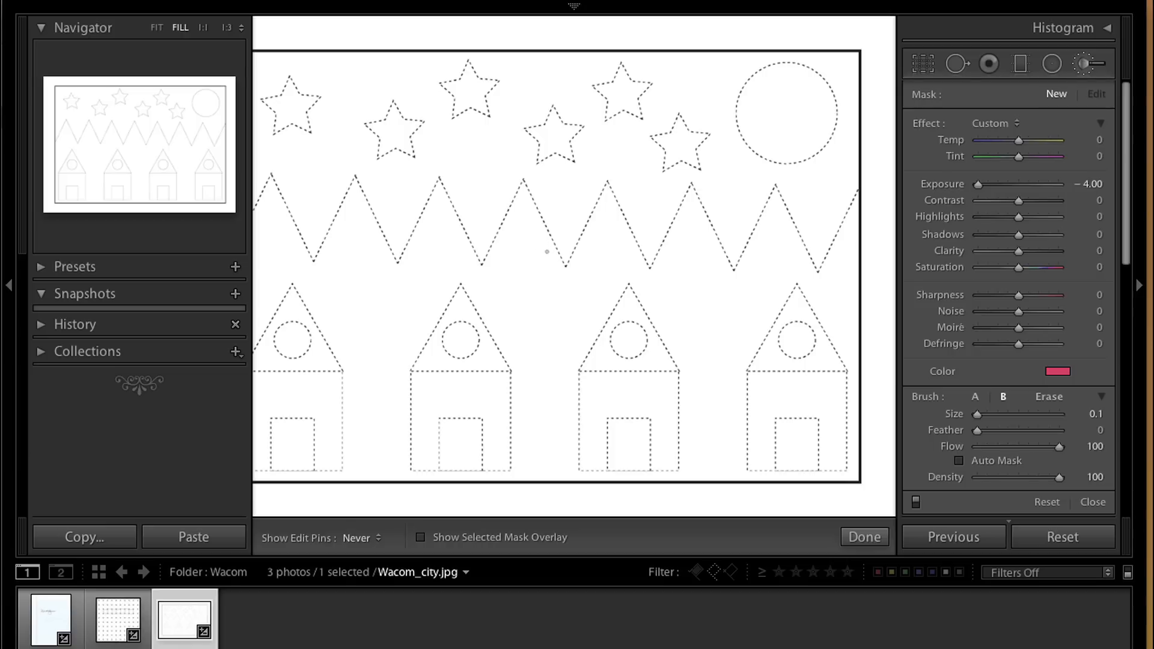
mouse_move(561, 214)
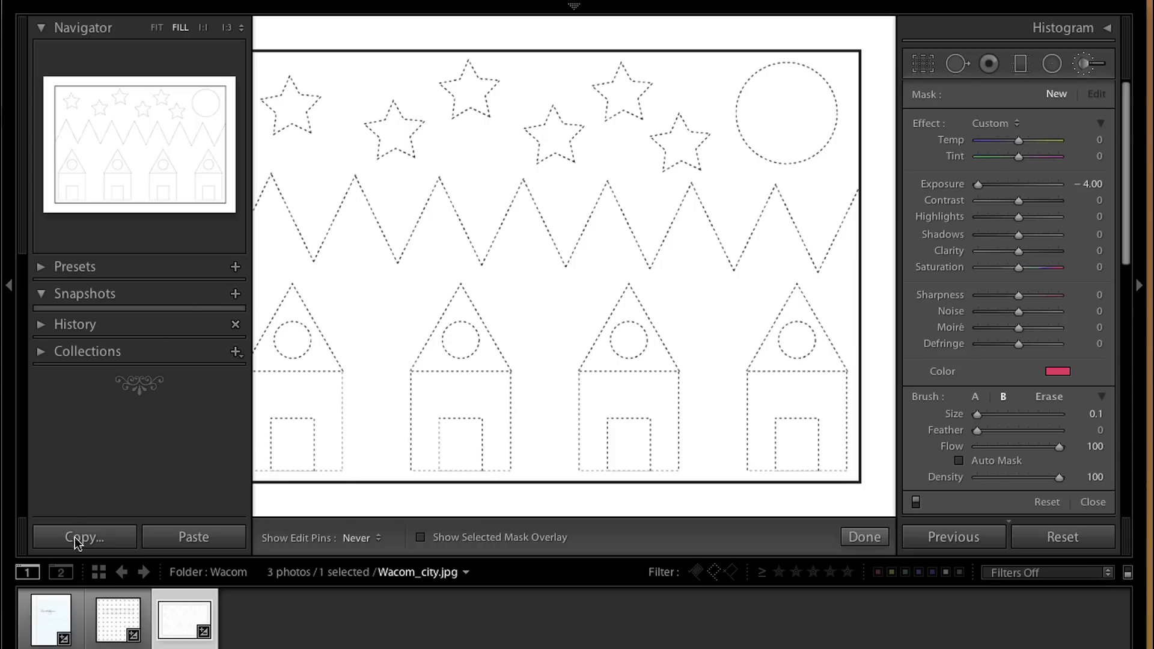
- Return to Wacom_Paper.jpg and paint a row of continuous loops along a line
click(49, 619)
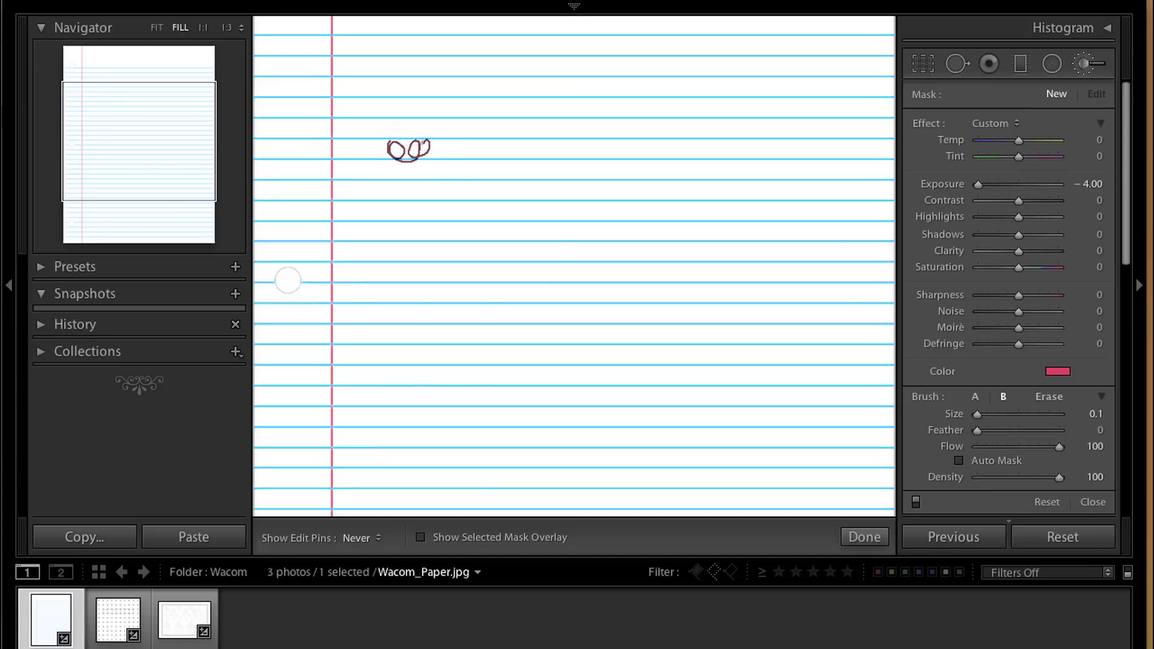
drag(427, 151, 508, 151)
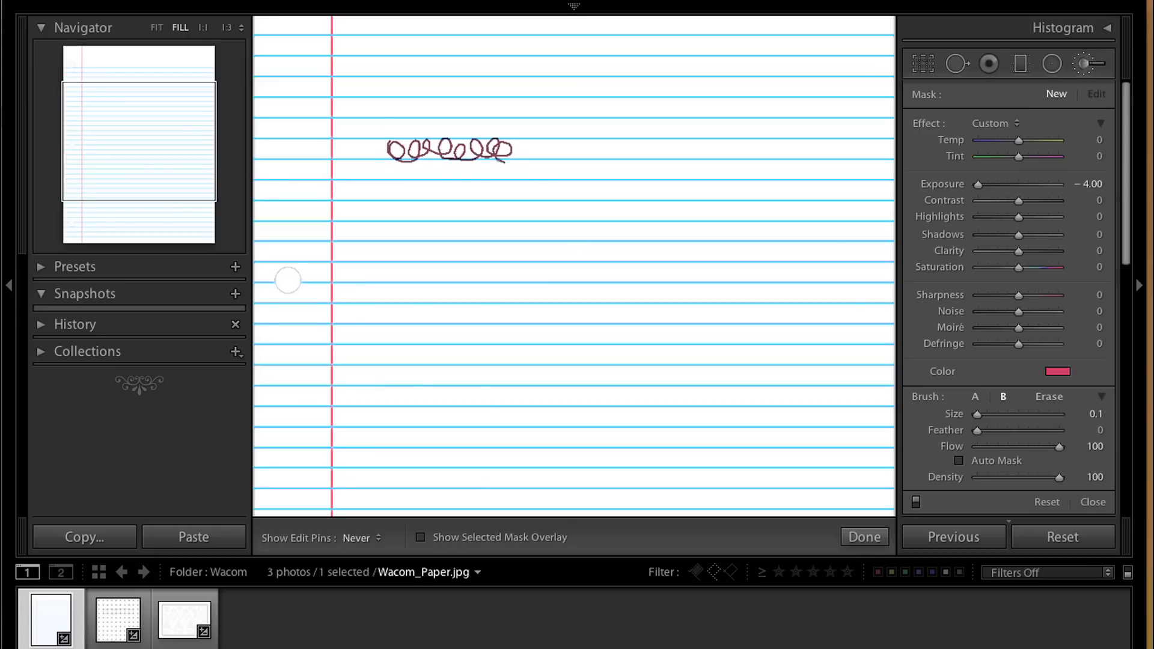